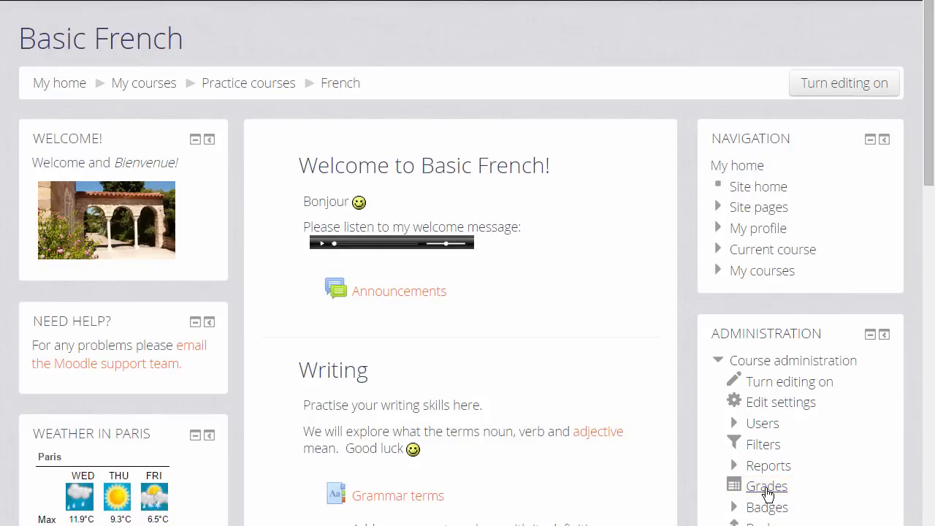
- Bring up the grader report listing all 20 participants with their assignment grades
click(767, 485)
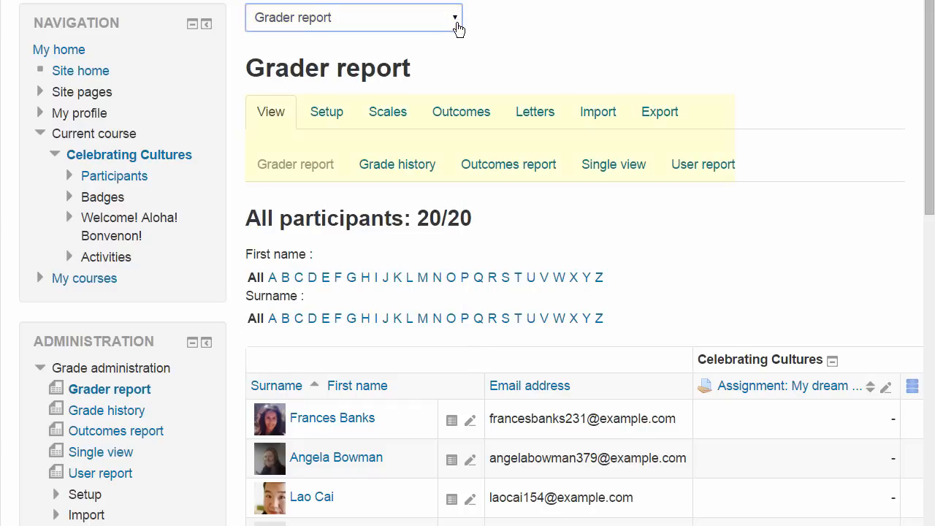
mouse_move(456, 115)
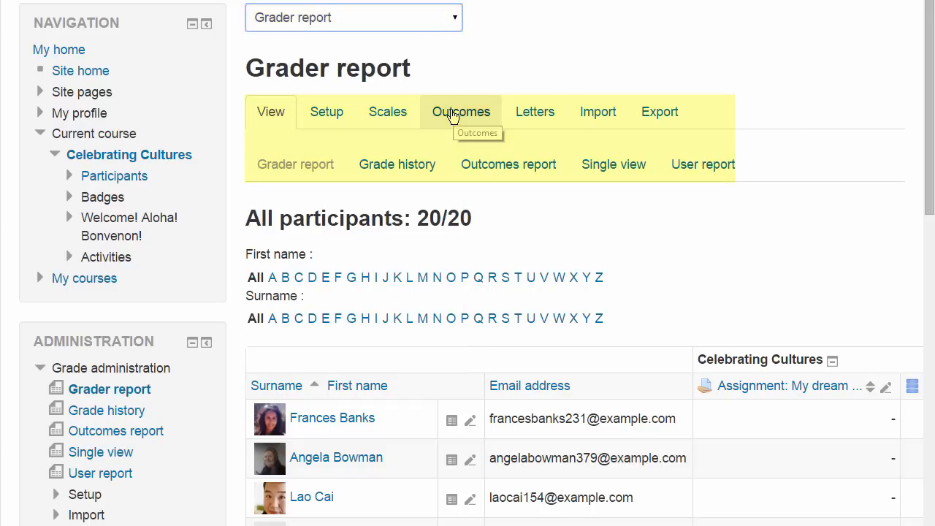
mouse_move(228, 351)
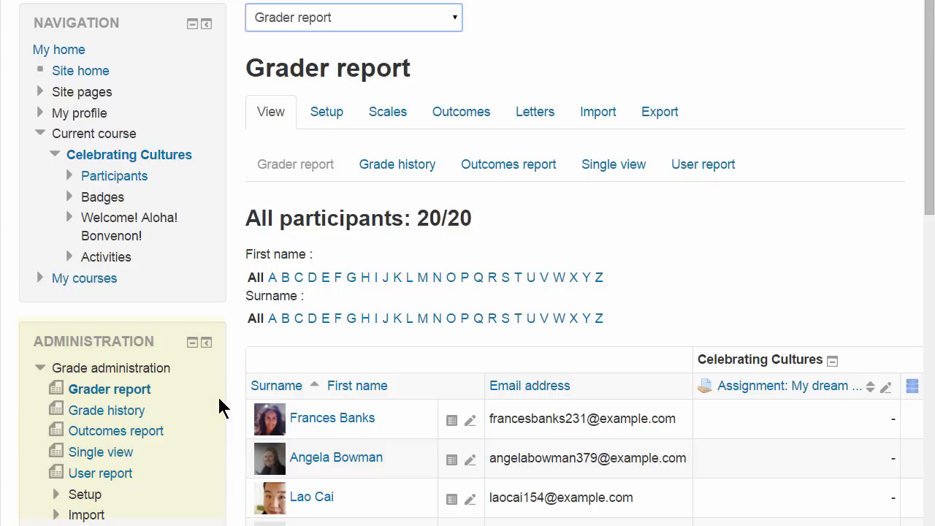
mouse_move(310, 188)
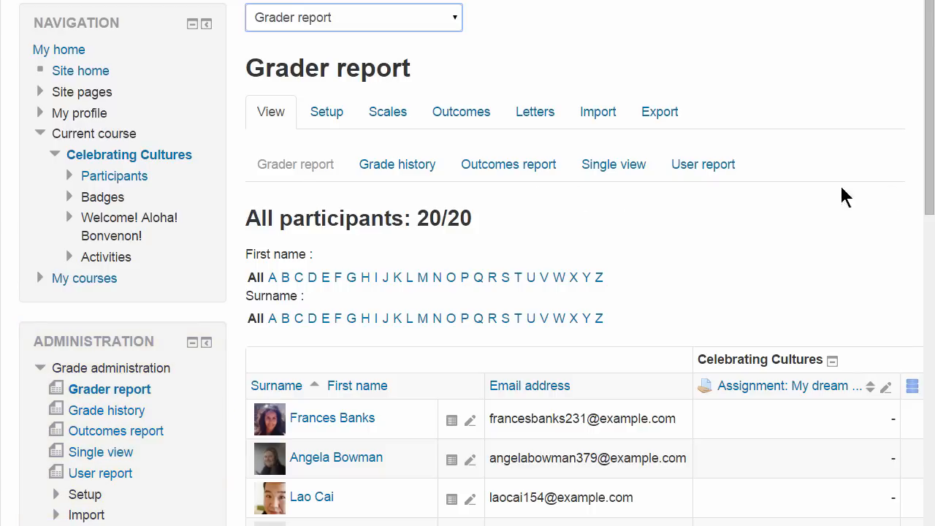
scroll(down, 3)
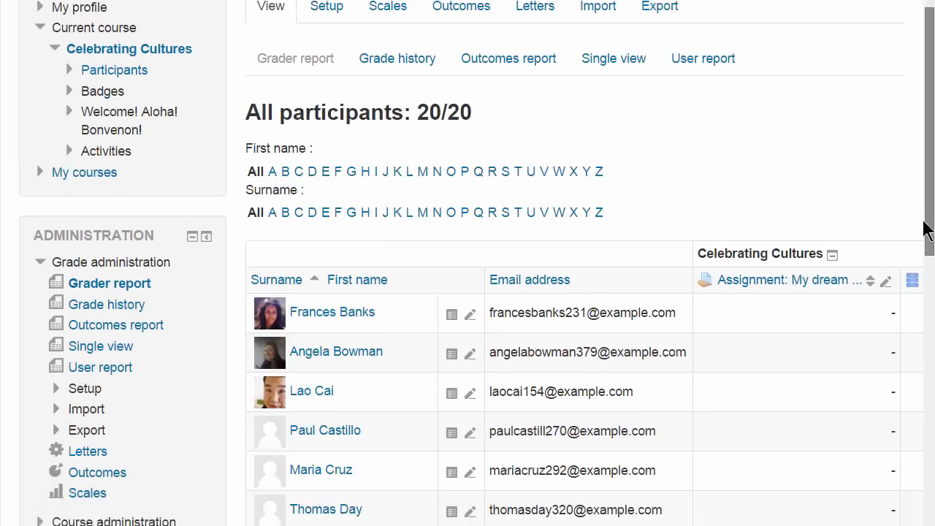
scroll(down, 3)
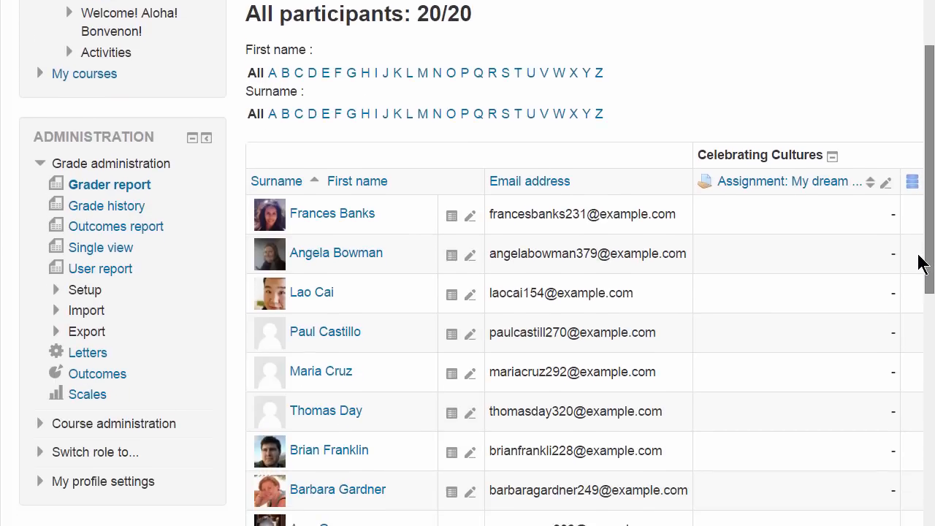
scroll(down, 3)
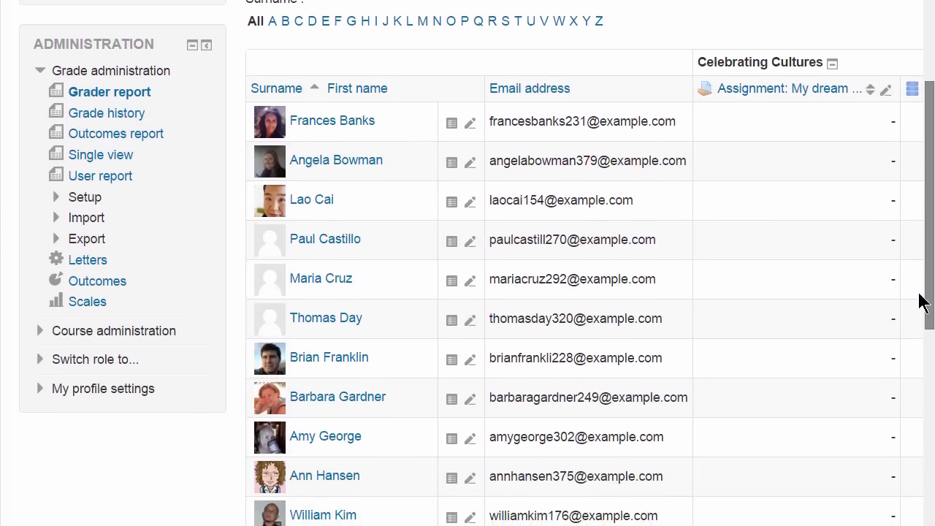
scroll(down, 3)
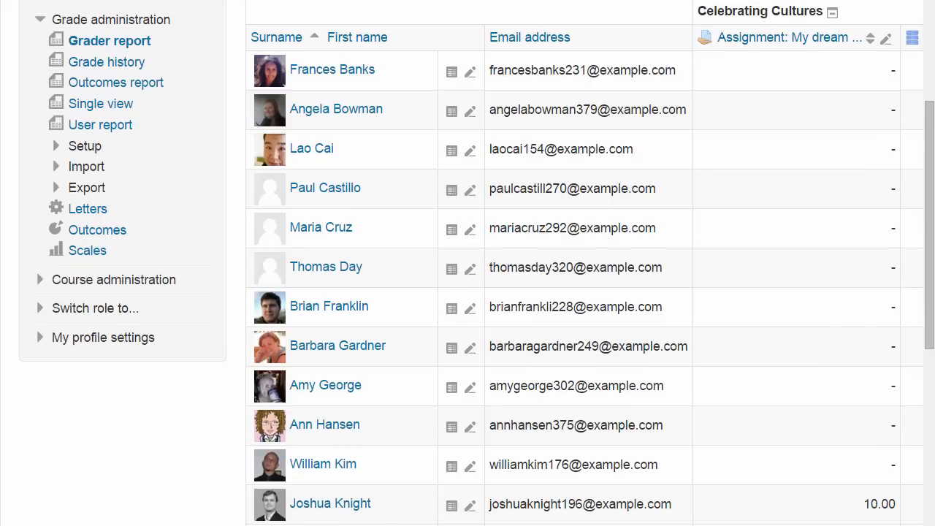
scroll(right, 3)
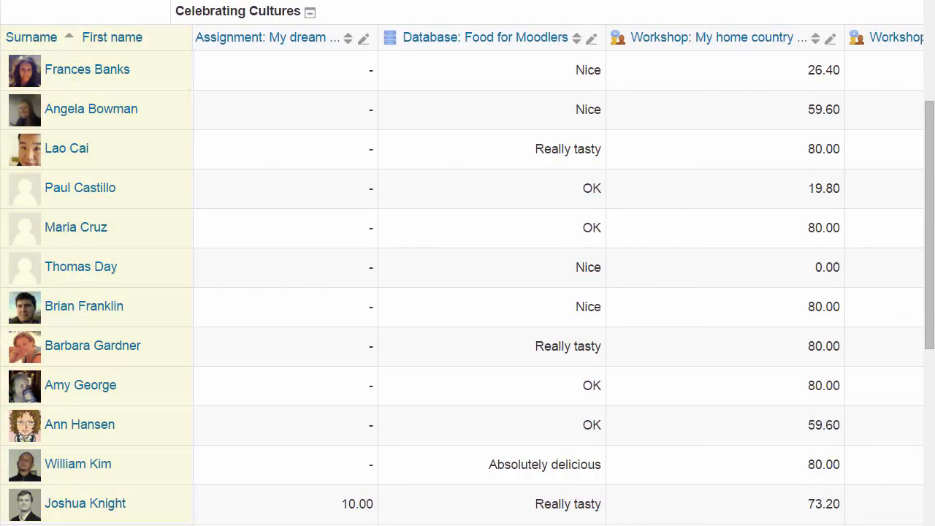
scroll(right, 3)
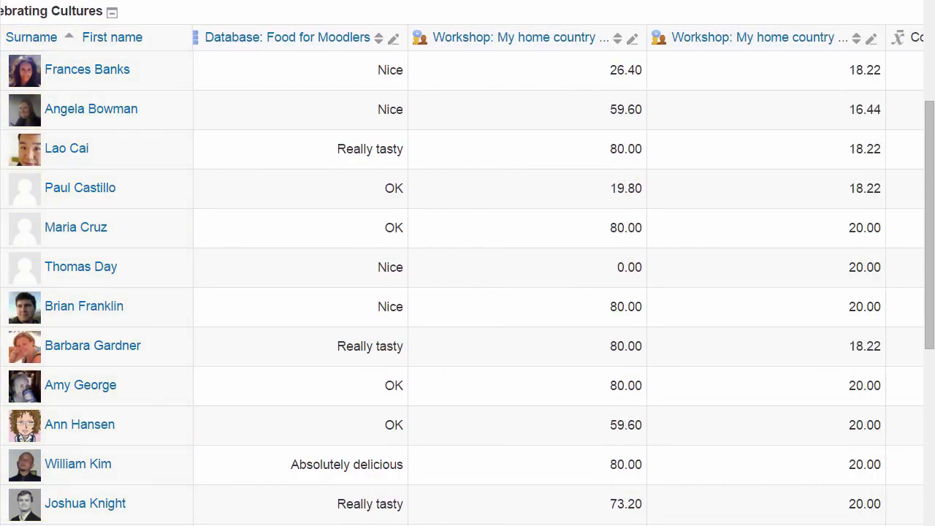
scroll(down, 3)
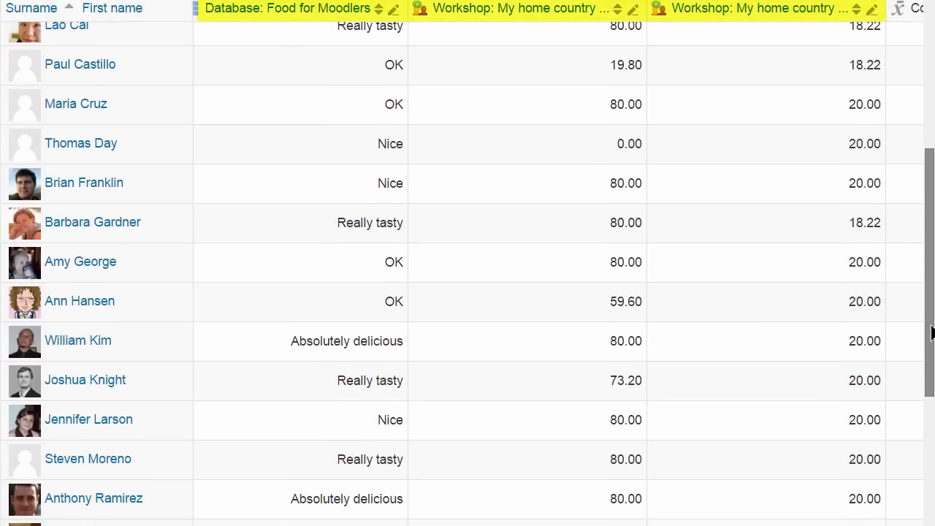
scroll(down, 3)
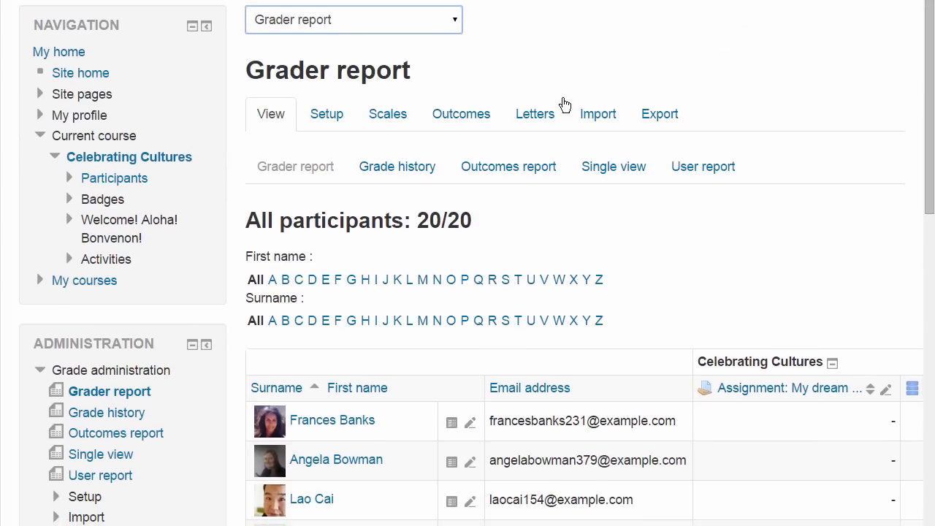
mouse_move(409, 178)
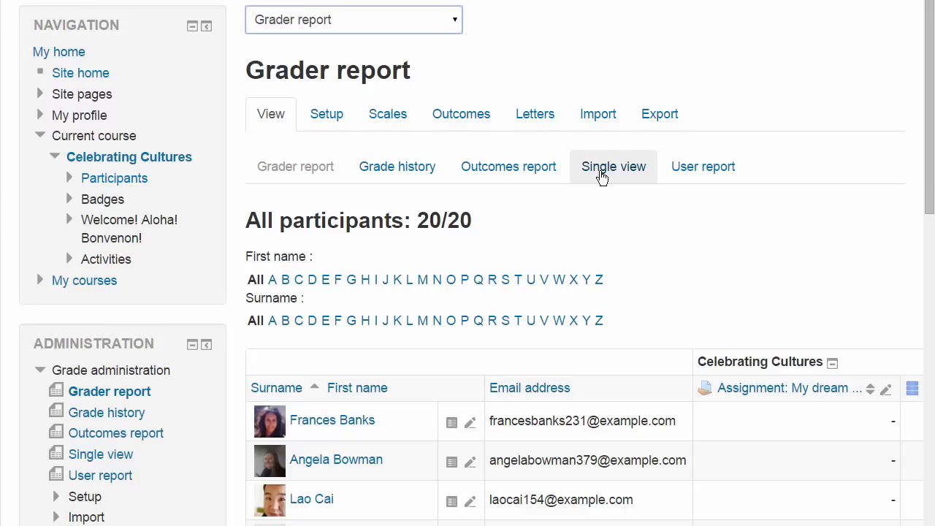
- Switch to the Single view report with its grade item and user selectors
click(613, 166)
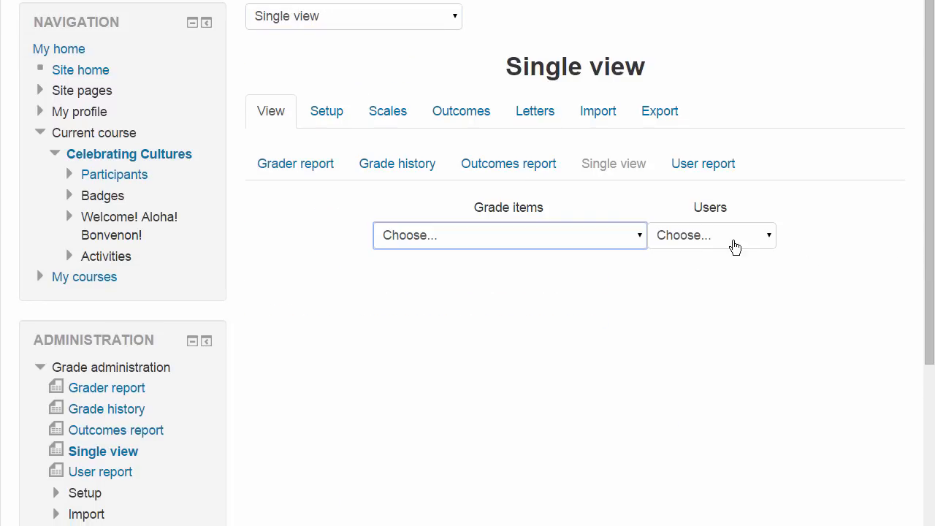
click(711, 235)
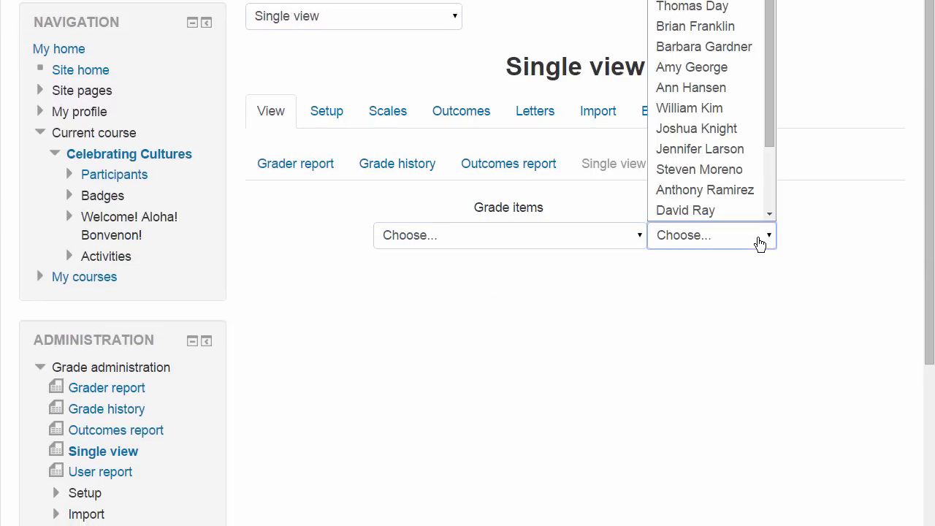
click(509, 236)
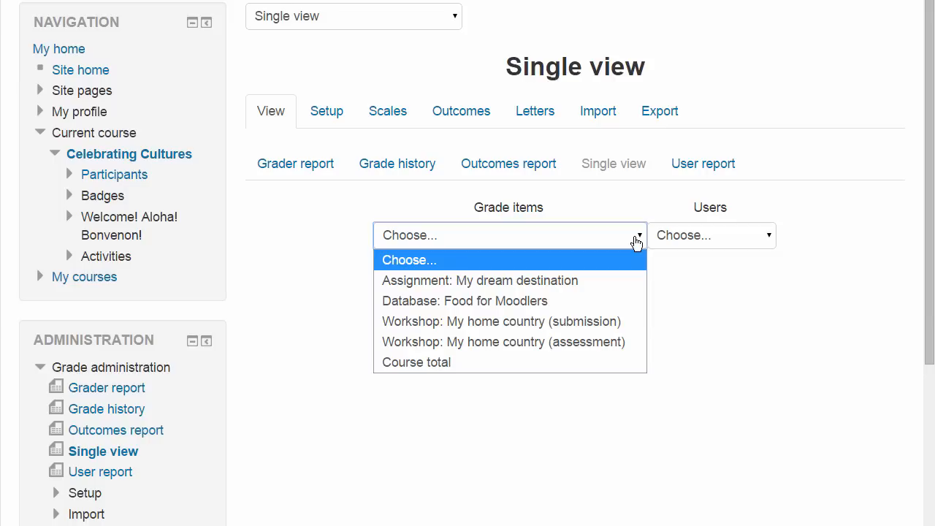
mouse_move(702, 170)
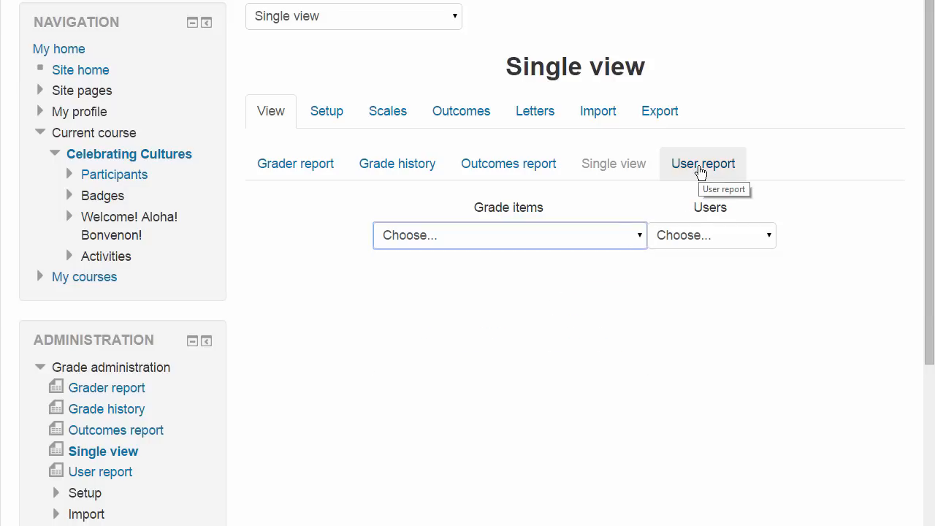
click(701, 164)
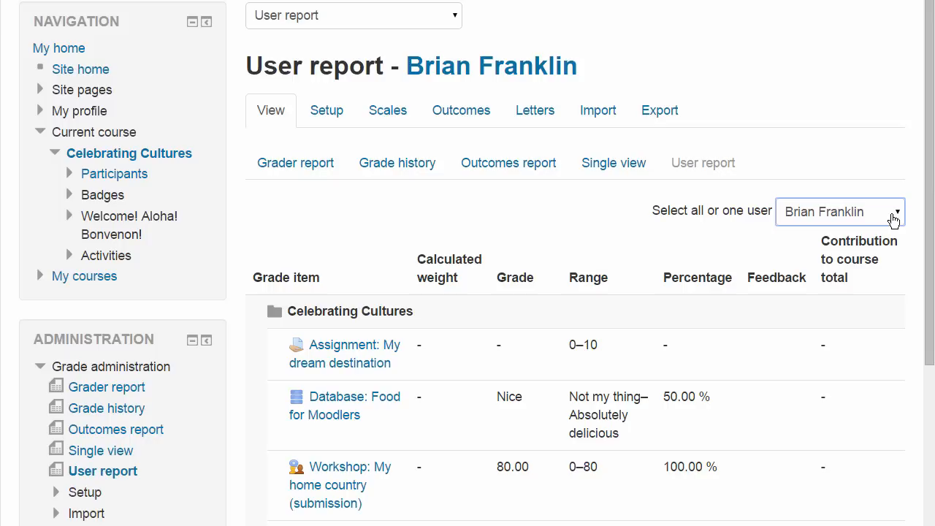
mouse_move(379, 149)
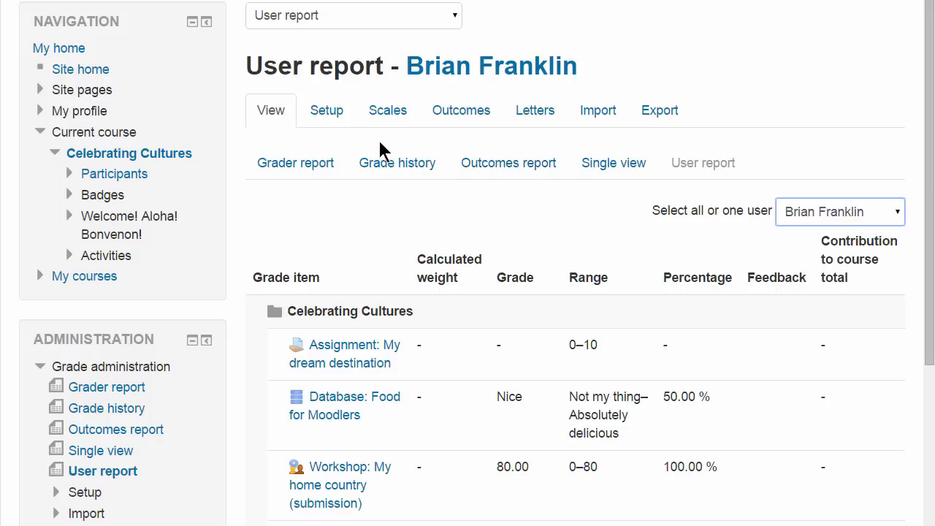
mouse_move(344, 111)
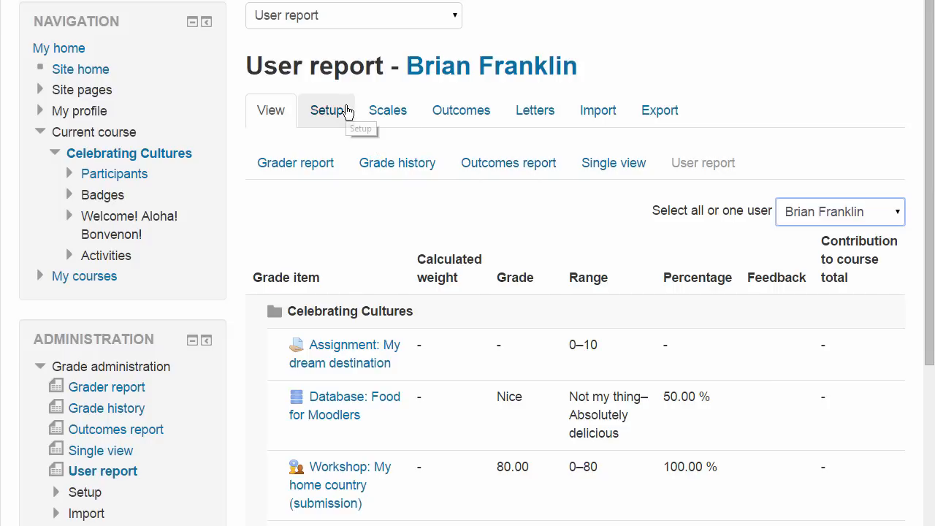
mouse_move(347, 111)
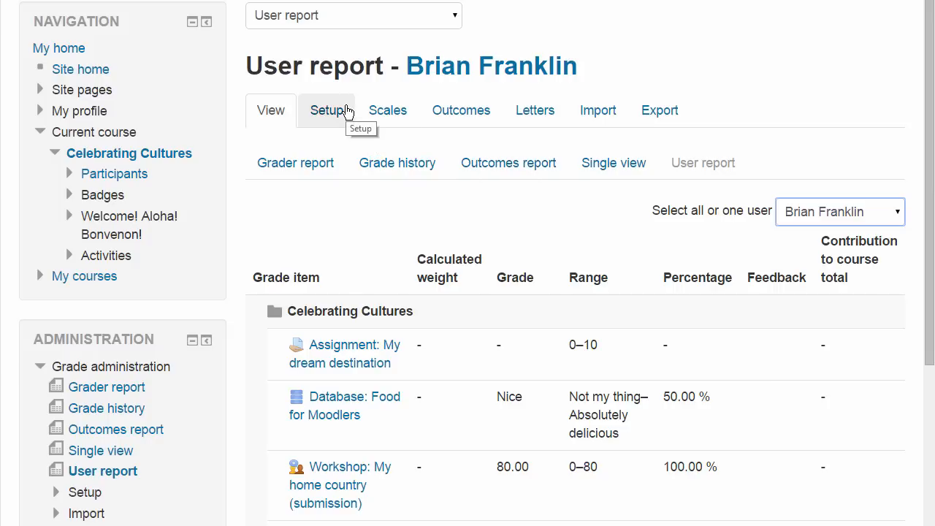
- Show the Categories and items setup and the edit actions for the Celebrating Cultures category
click(327, 110)
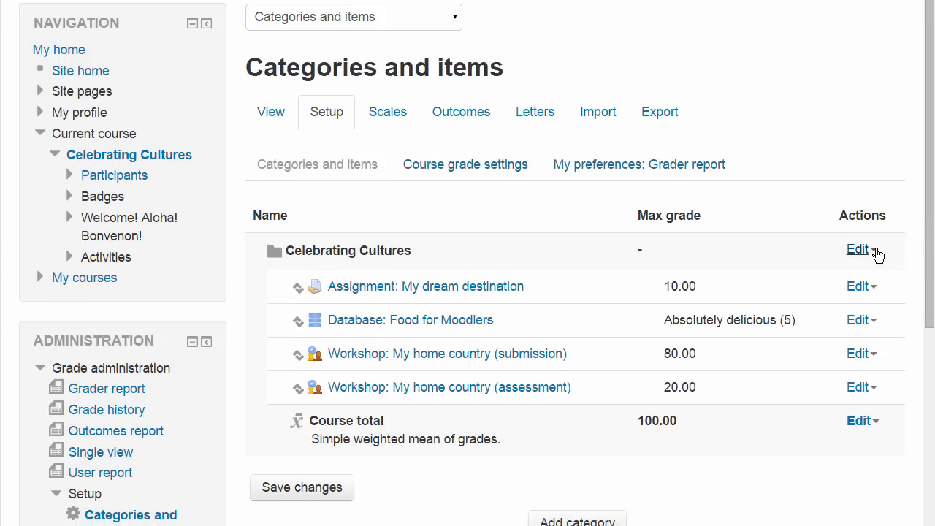
click(856, 248)
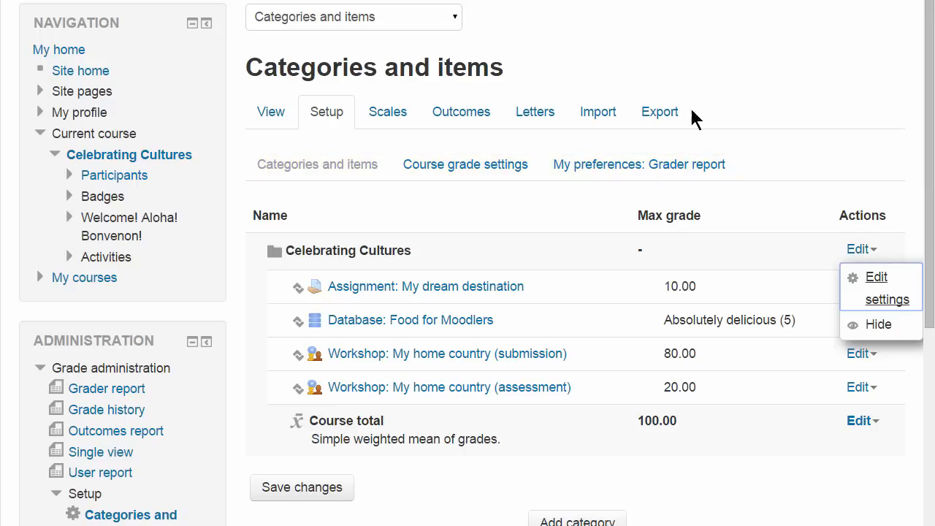
mouse_move(391, 111)
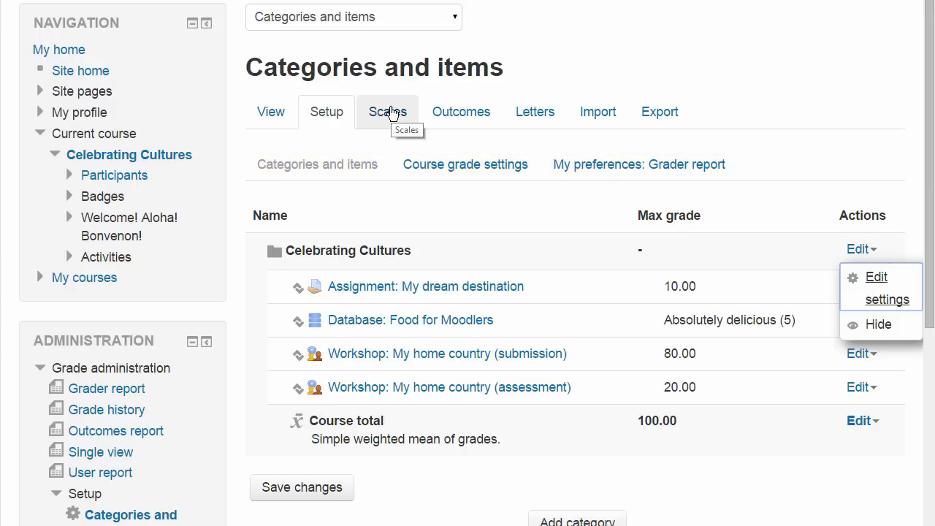
- Review the Scales page, scrolling through the custom and standard scales
click(388, 111)
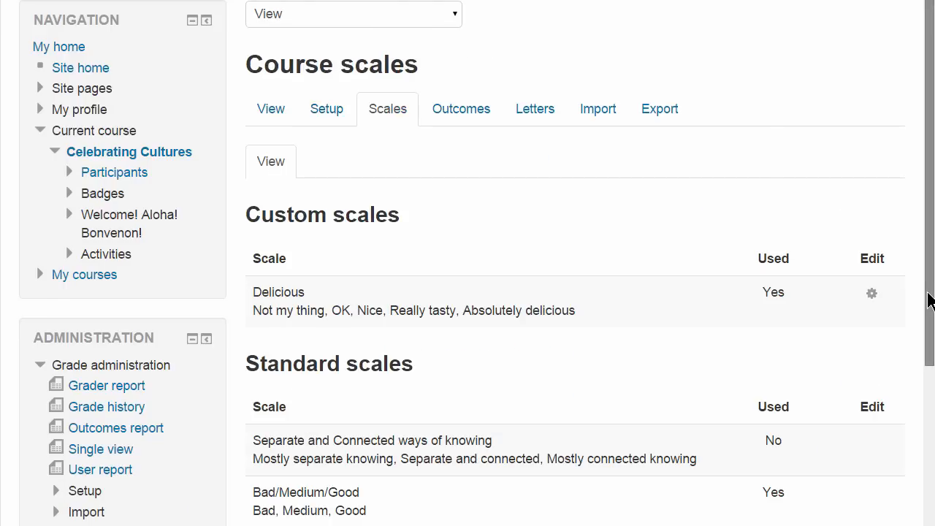
scroll(down, 3)
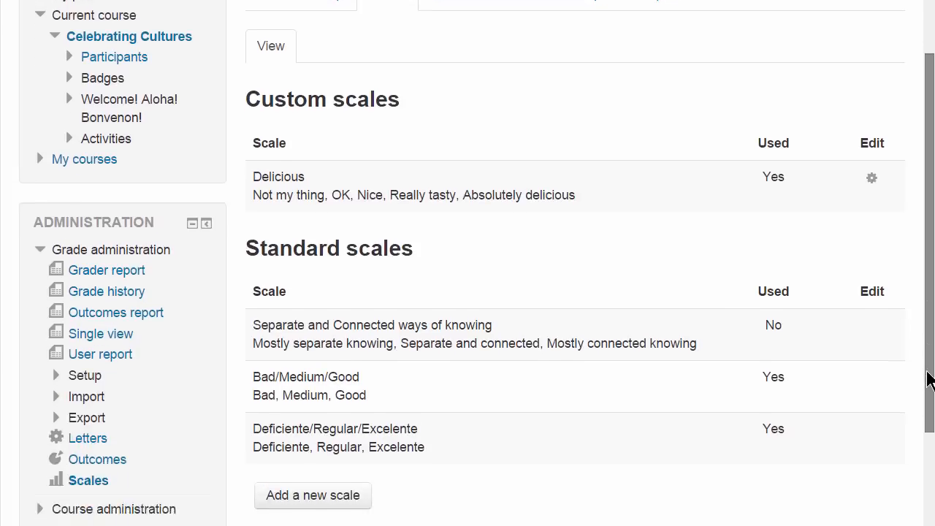
scroll(down, 3)
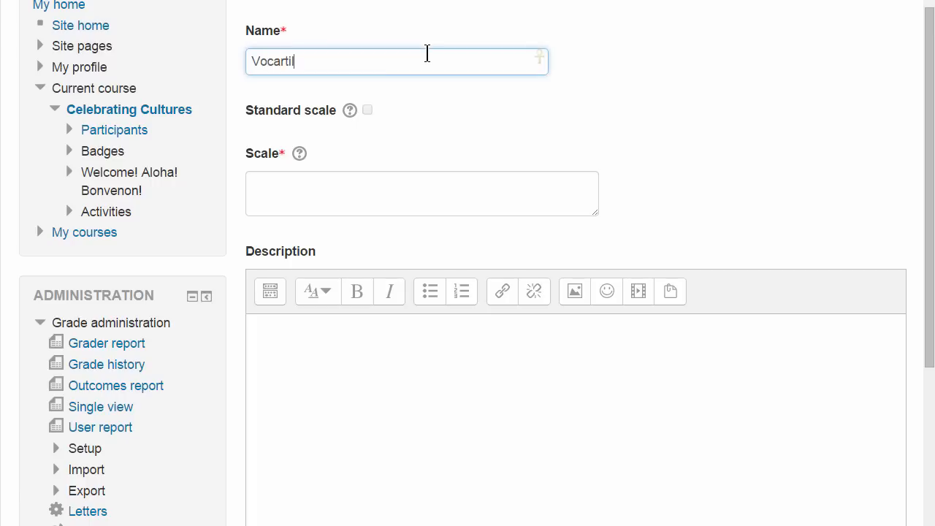
- Define the new scale's values as Fail, Pass, Merit, Distinction
text(Fail,Pass)
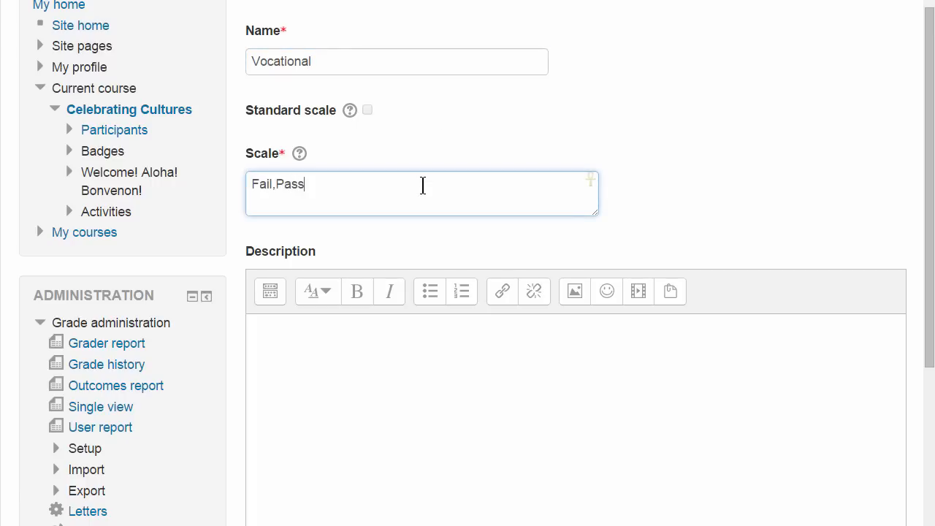
text(,Merit,Distinction)
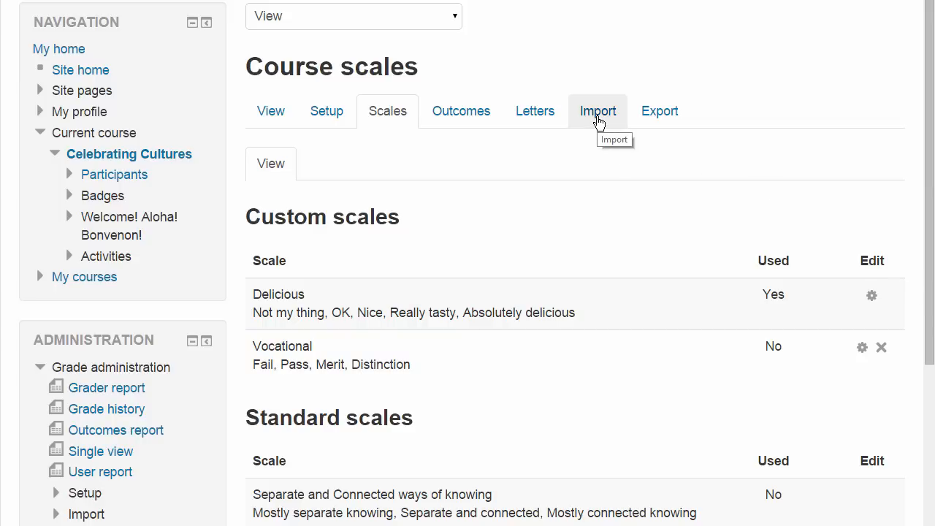
- Visit the grade Import page, then the Export page for OpenDocument spreadsheet
click(597, 111)
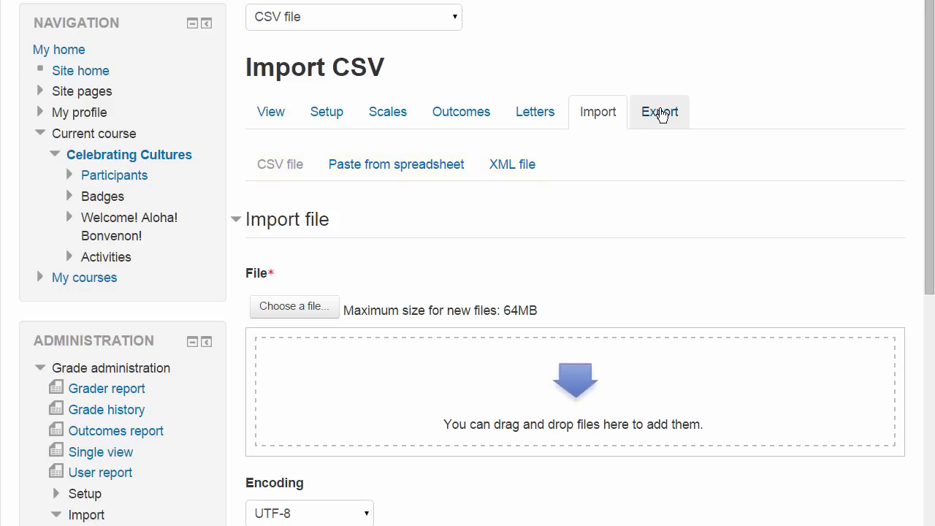
click(660, 111)
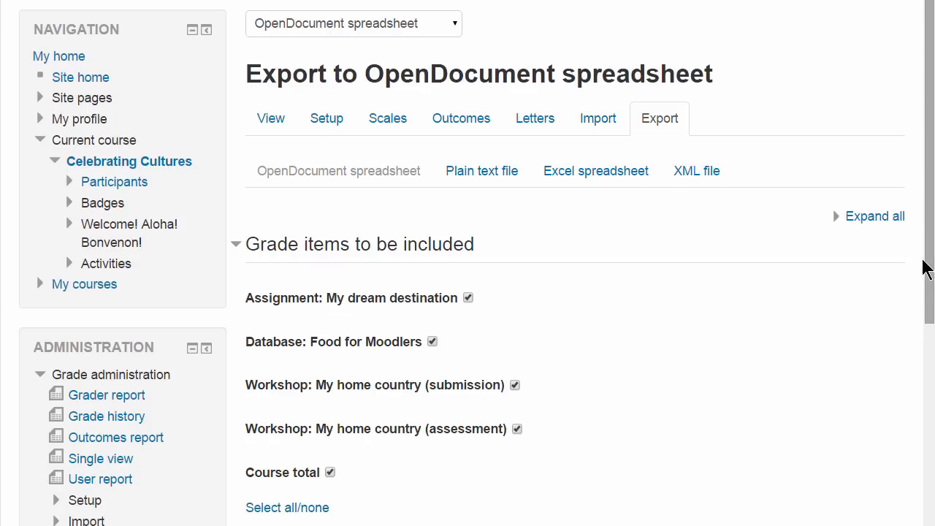